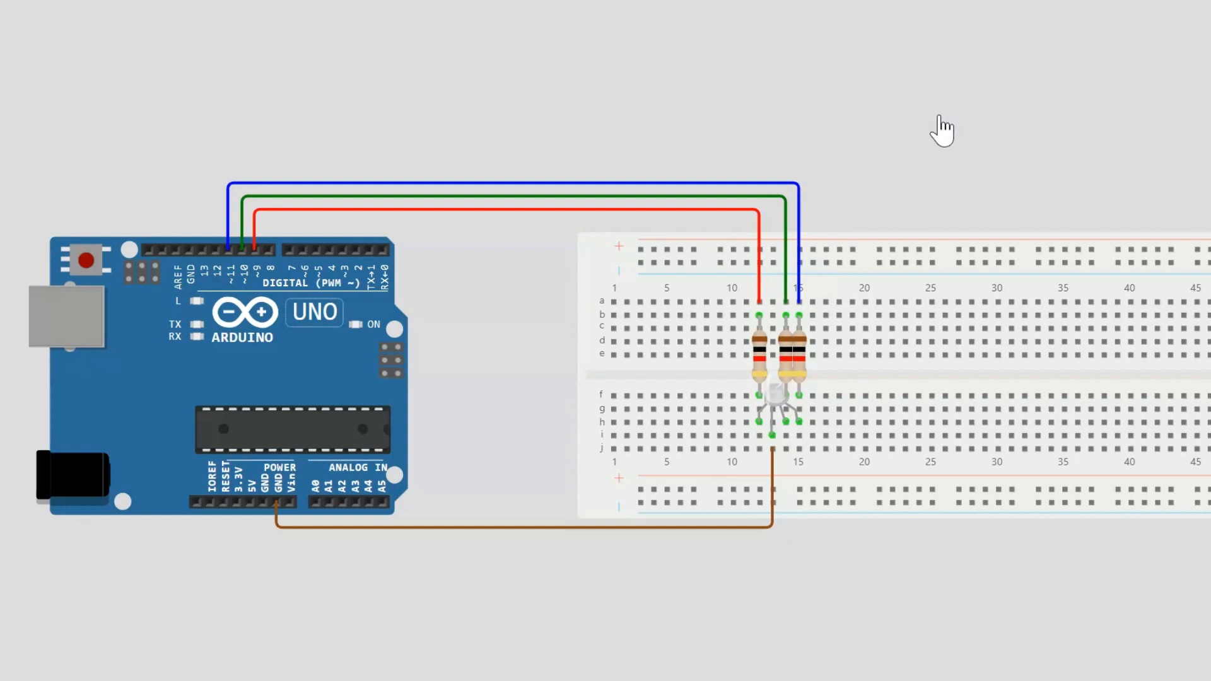
pyautogui.moveTo(926, 145)
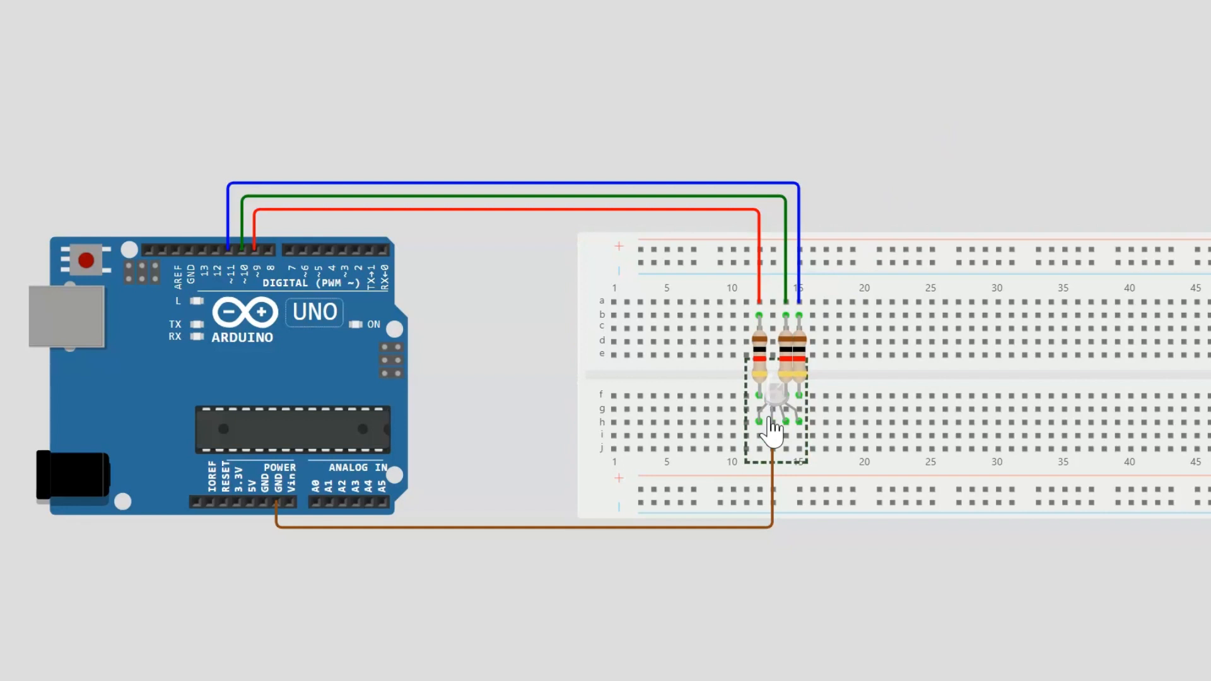
pyautogui.moveTo(276, 576)
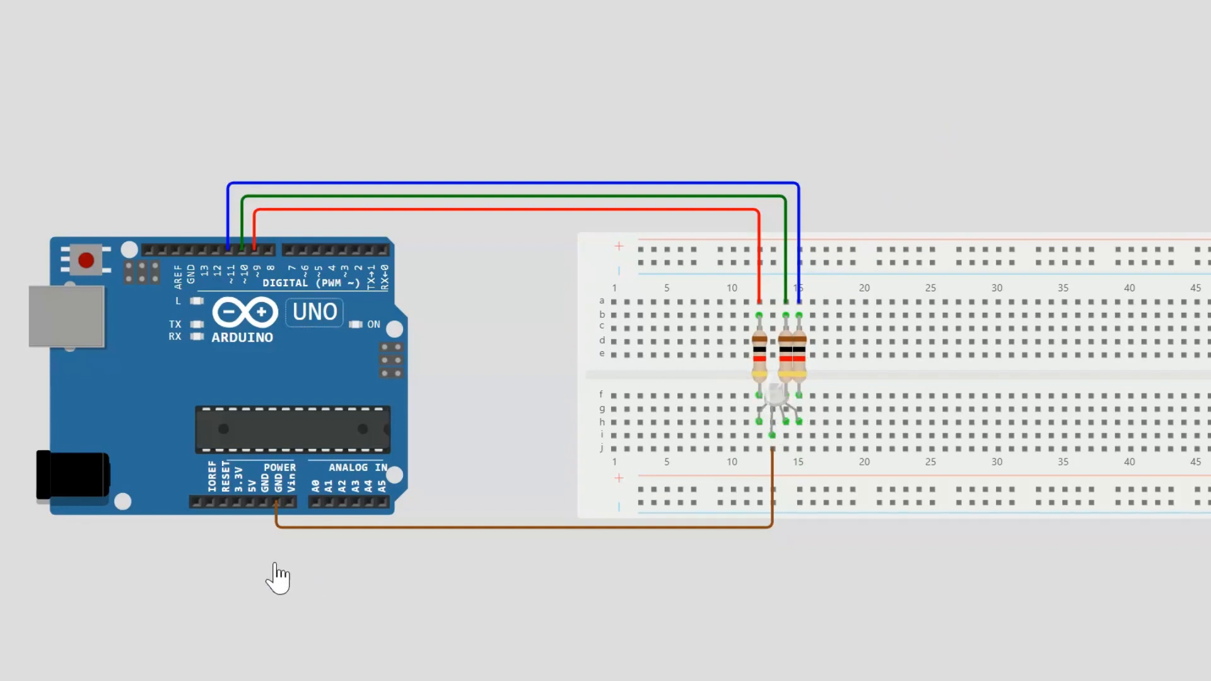
pyautogui.moveTo(761, 393)
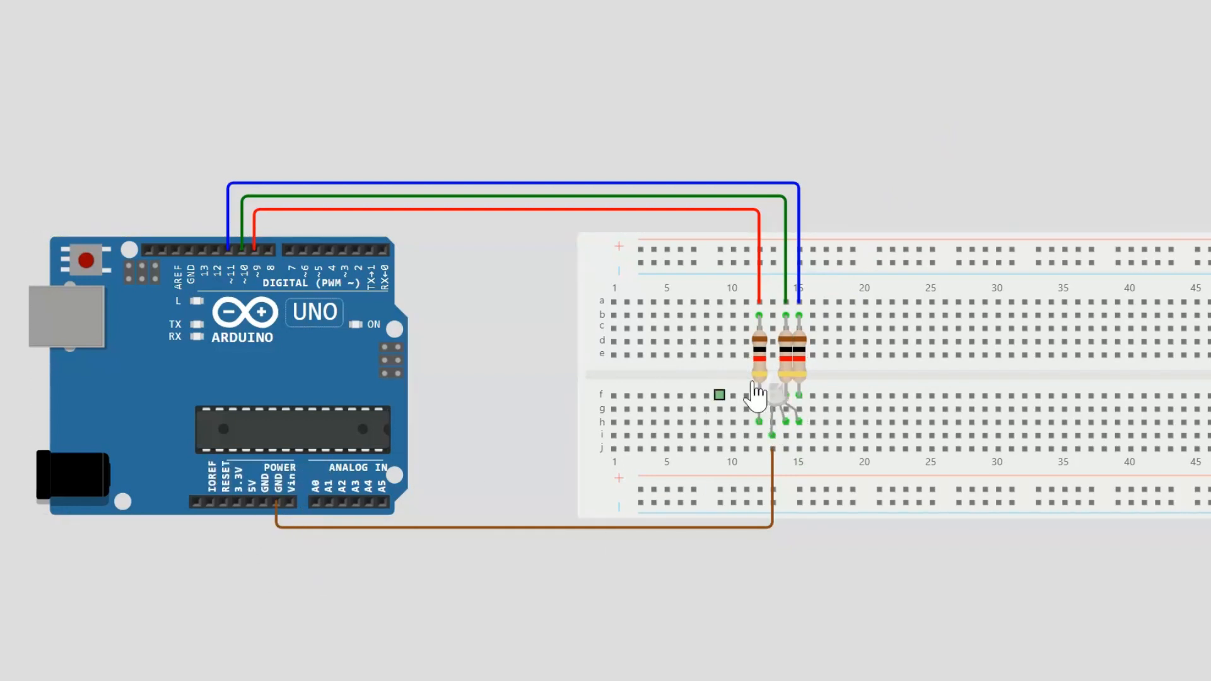
pyautogui.moveTo(782, 436)
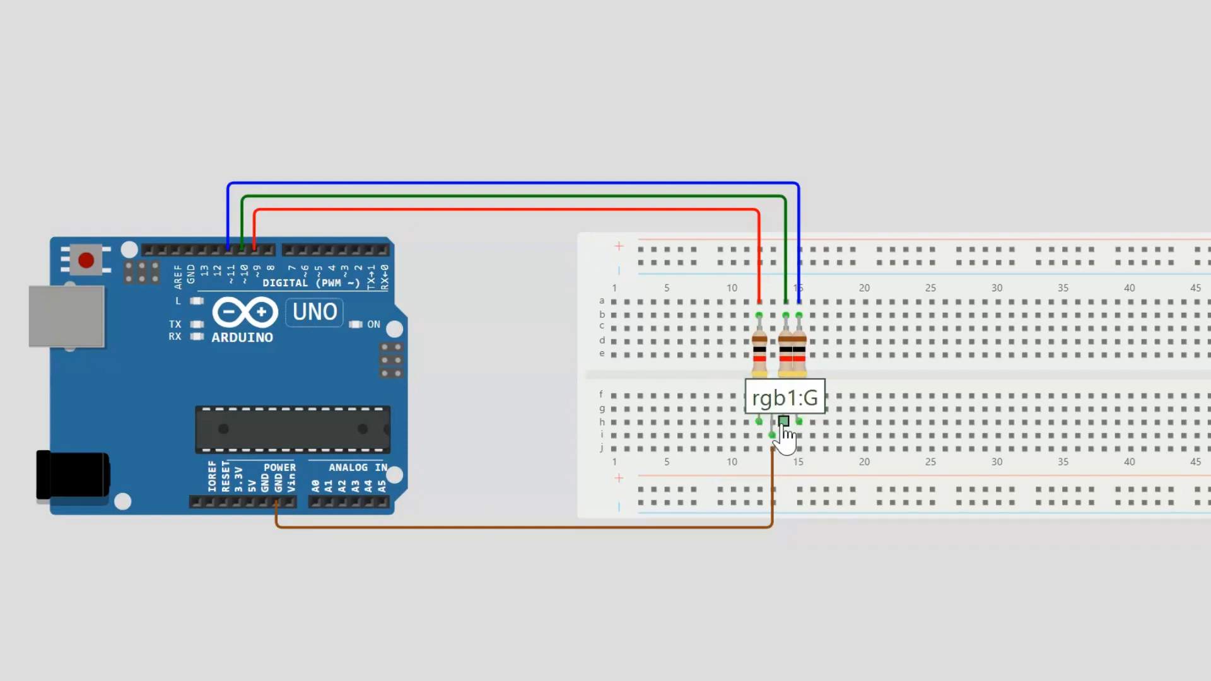
pyautogui.moveTo(772, 441)
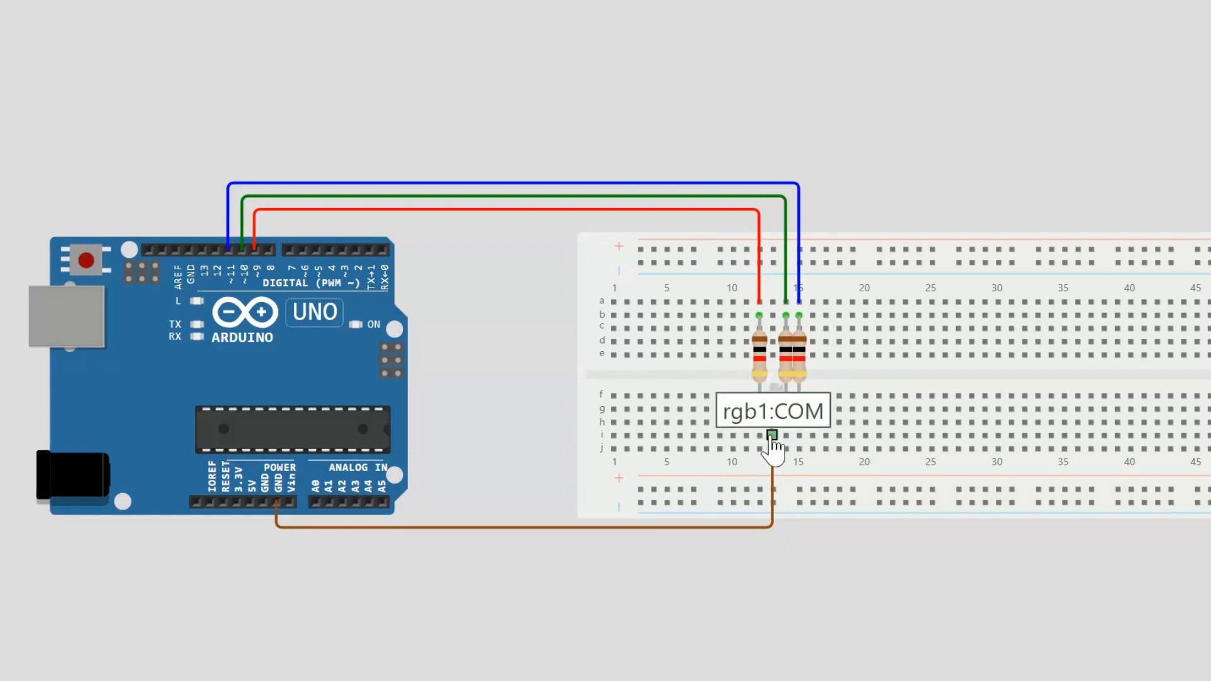
pyautogui.moveTo(278, 506)
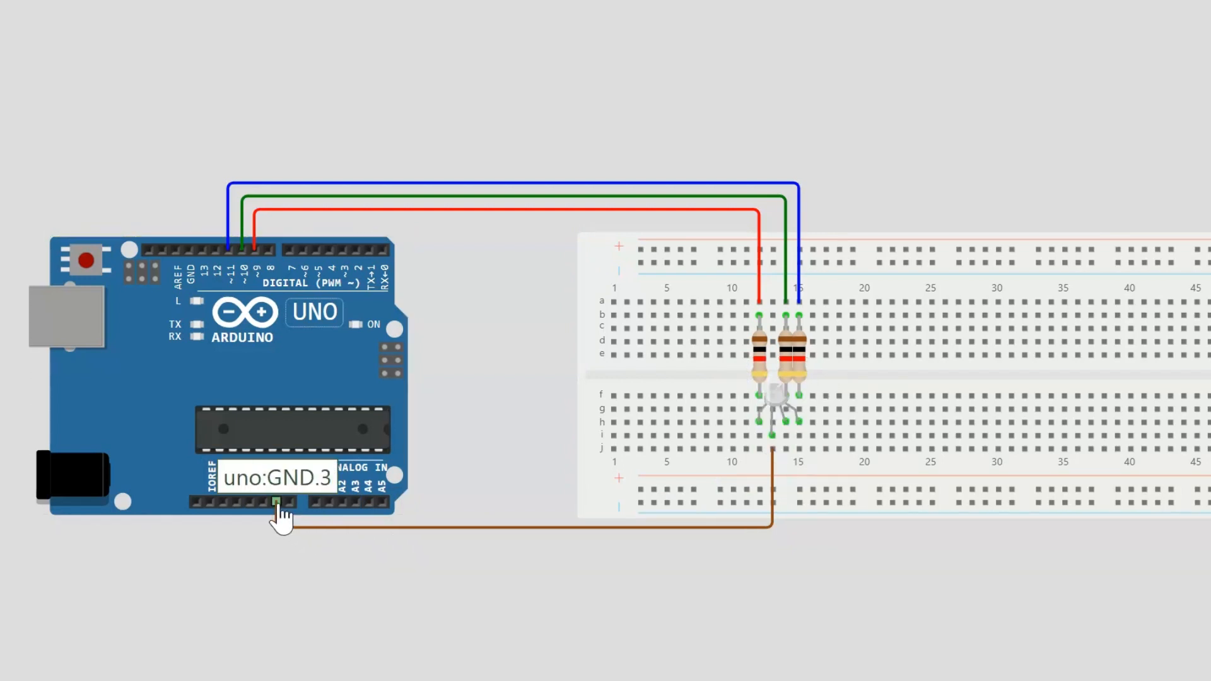
pyautogui.moveTo(960, 125)
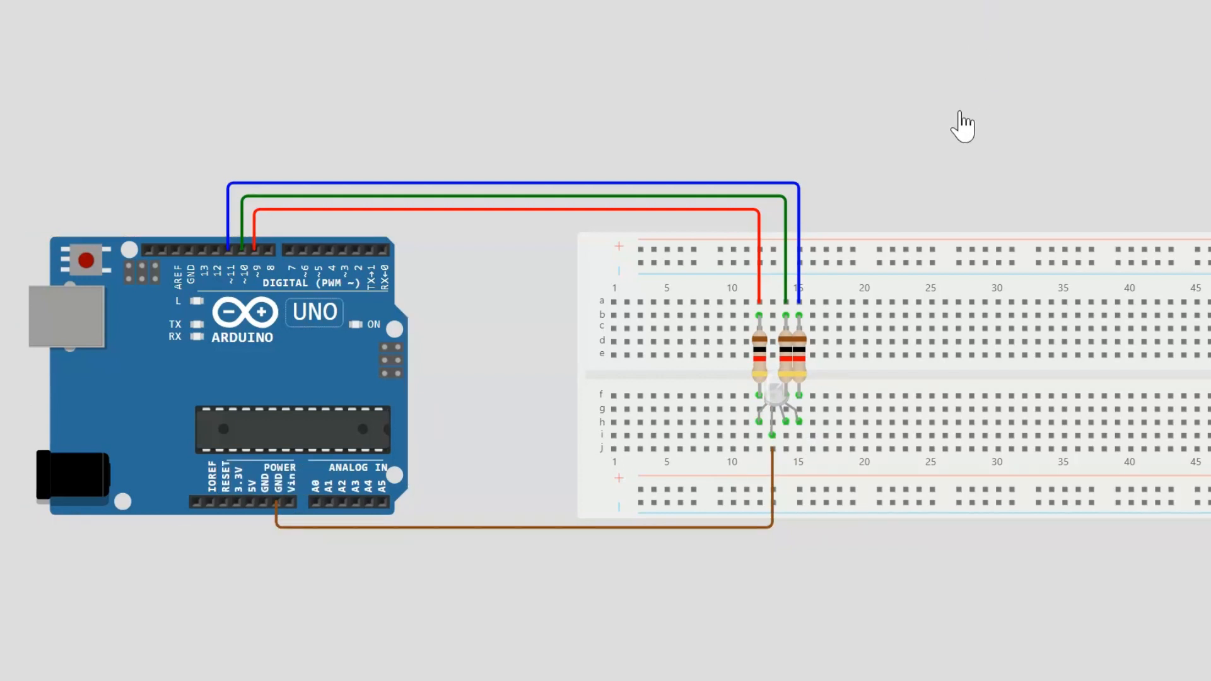
pyautogui.moveTo(762, 440)
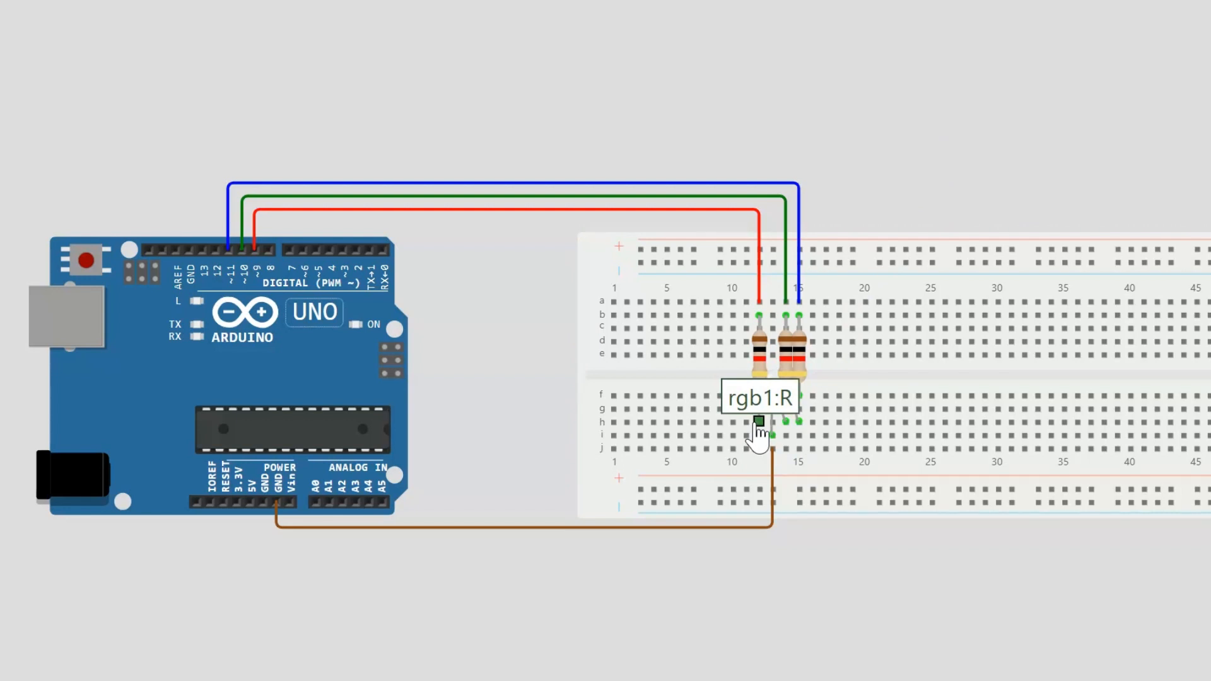
pyautogui.moveTo(764, 438)
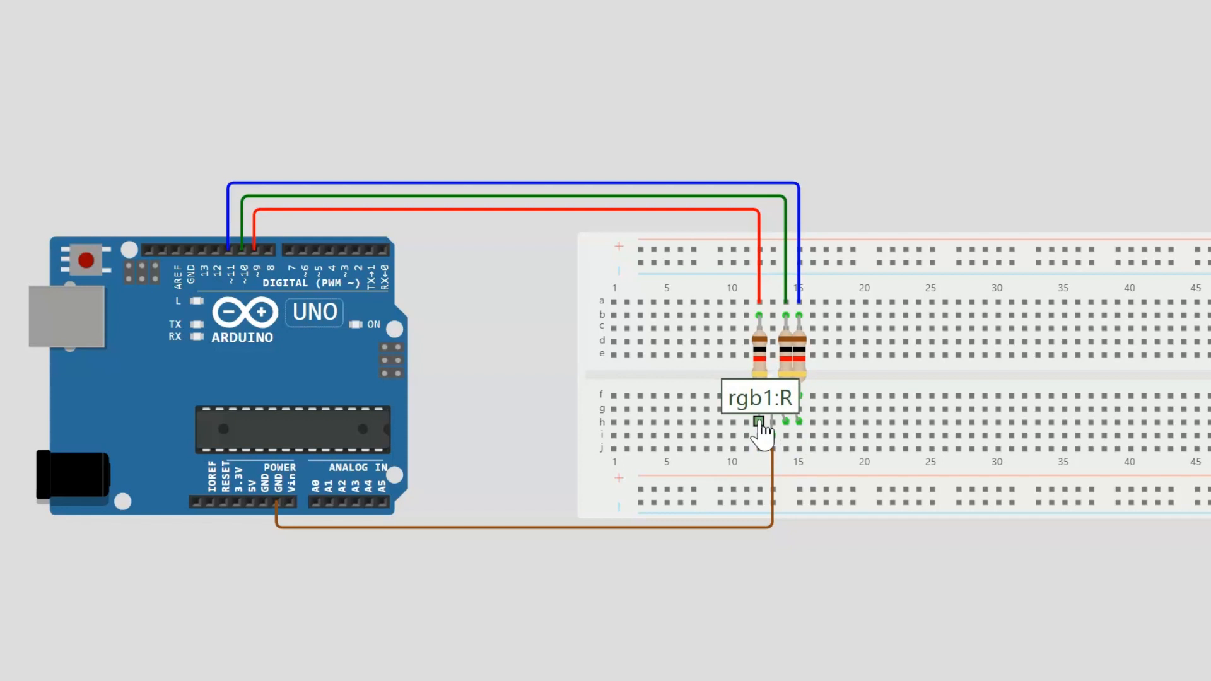
pyautogui.moveTo(784, 439)
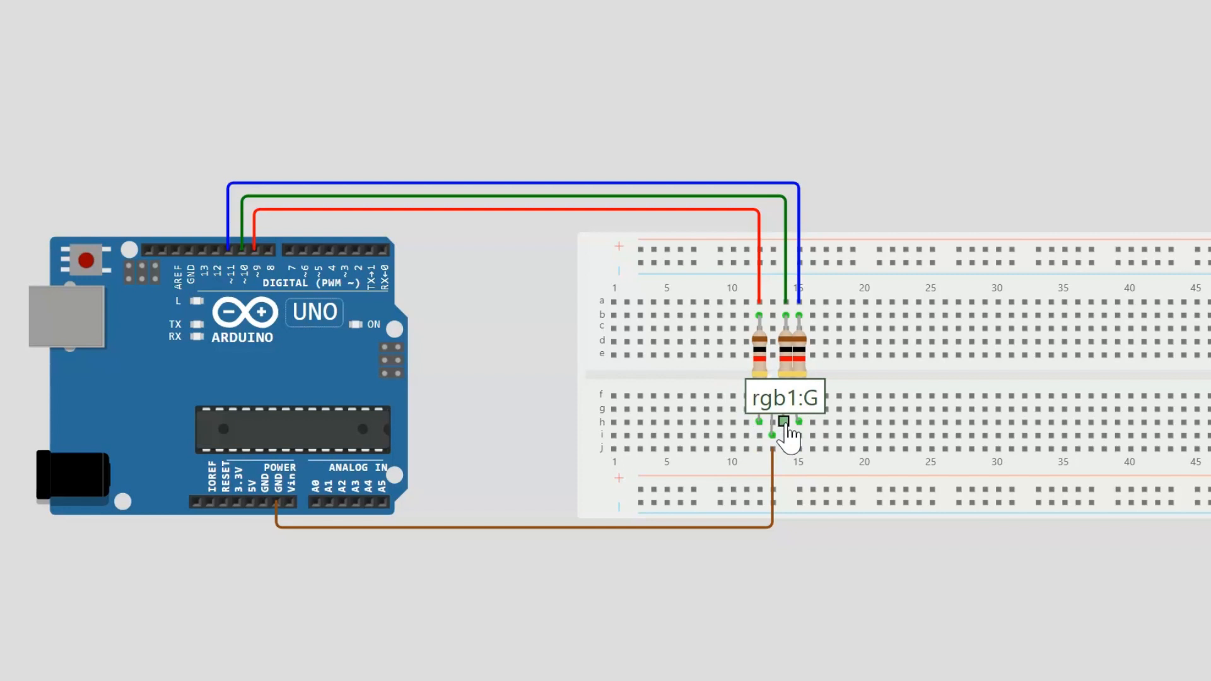
pyautogui.moveTo(797, 433)
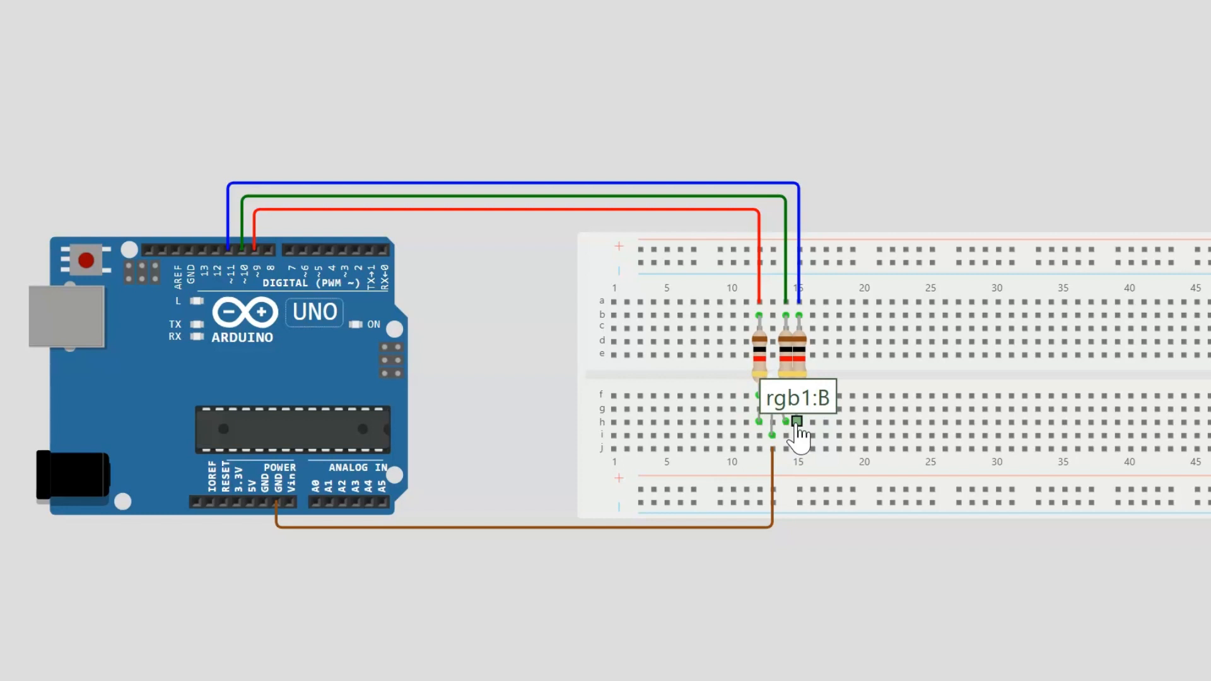
pyautogui.moveTo(806, 207)
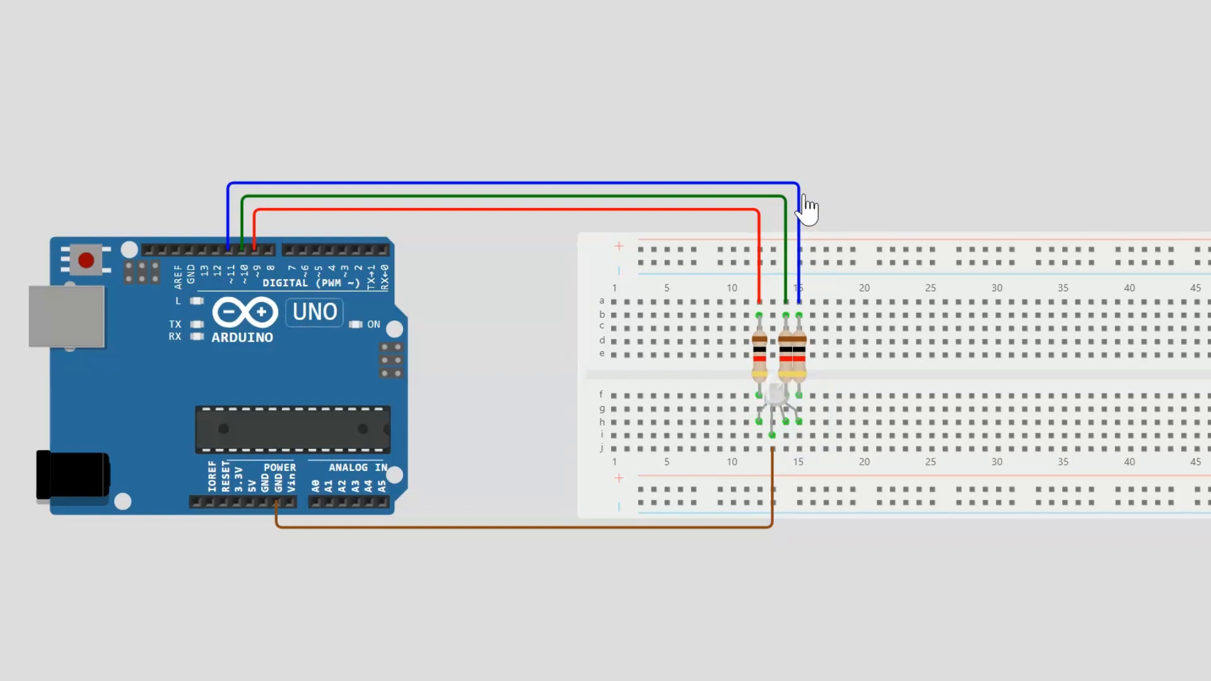
pyautogui.moveTo(778, 221)
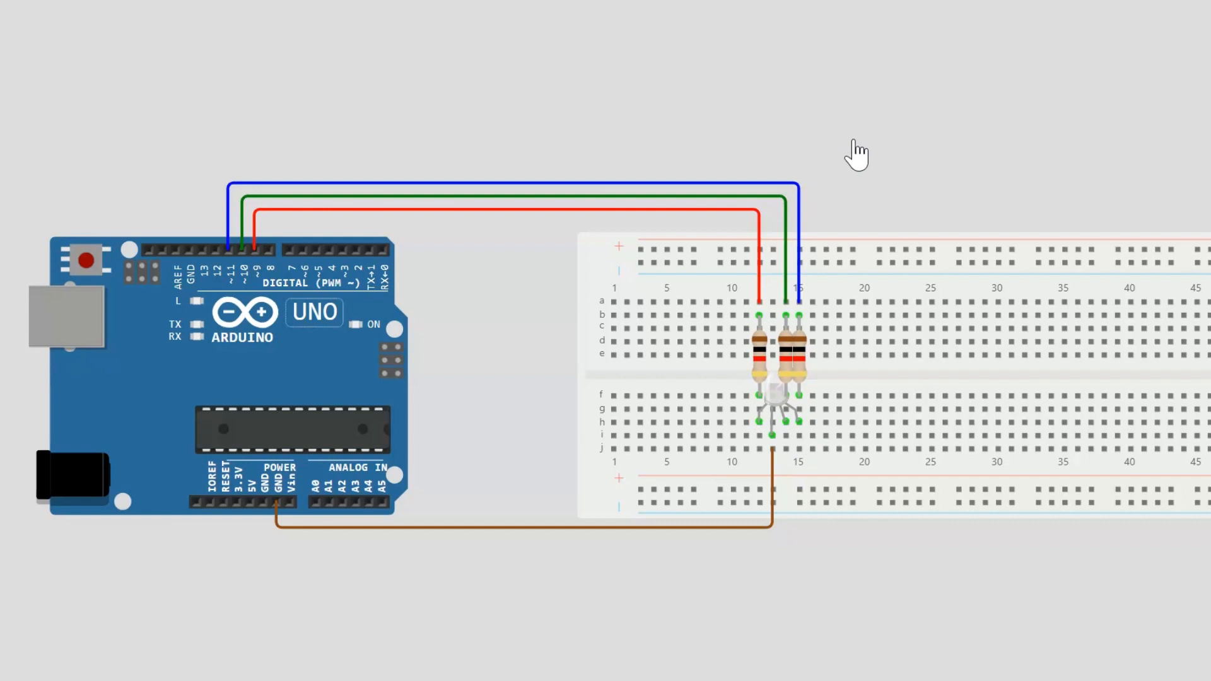
pyautogui.moveTo(760, 227)
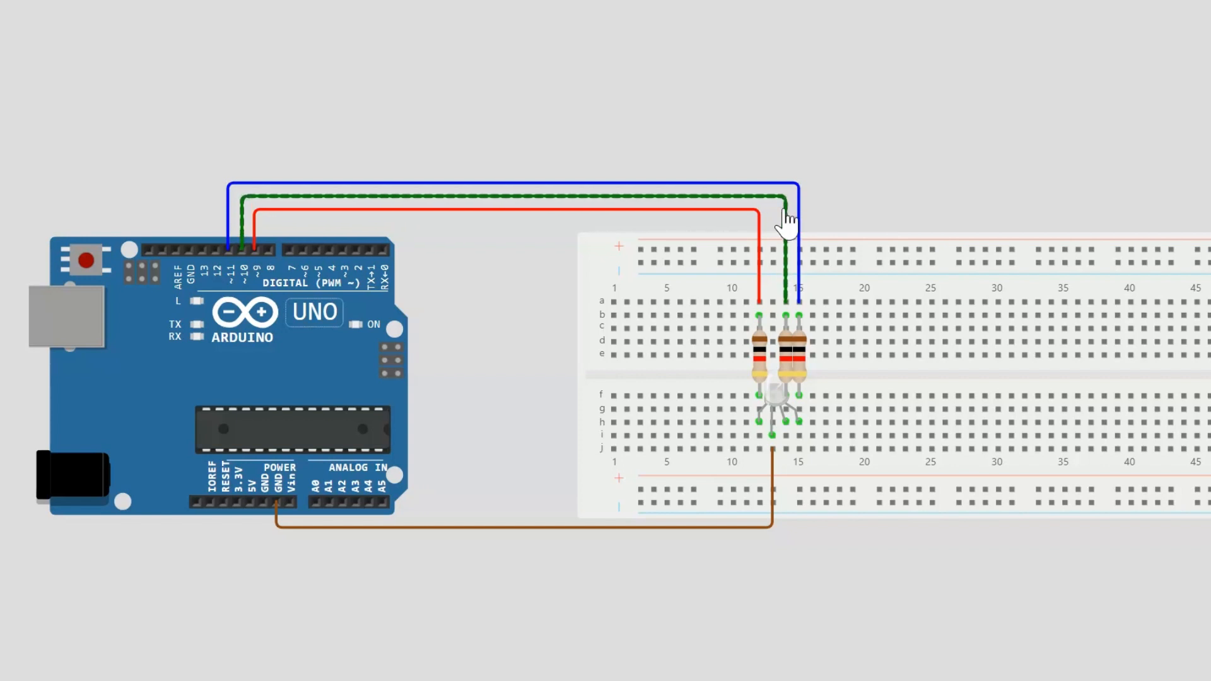
pyautogui.click(786, 216)
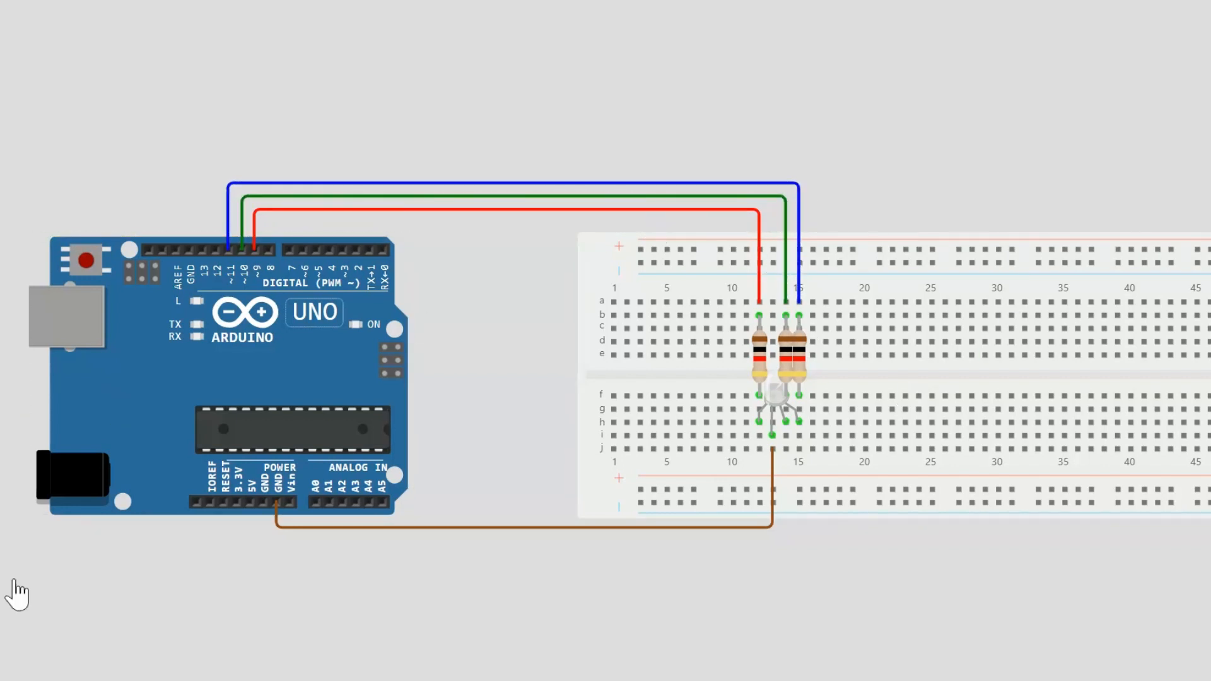
pyautogui.moveTo(673, 651)
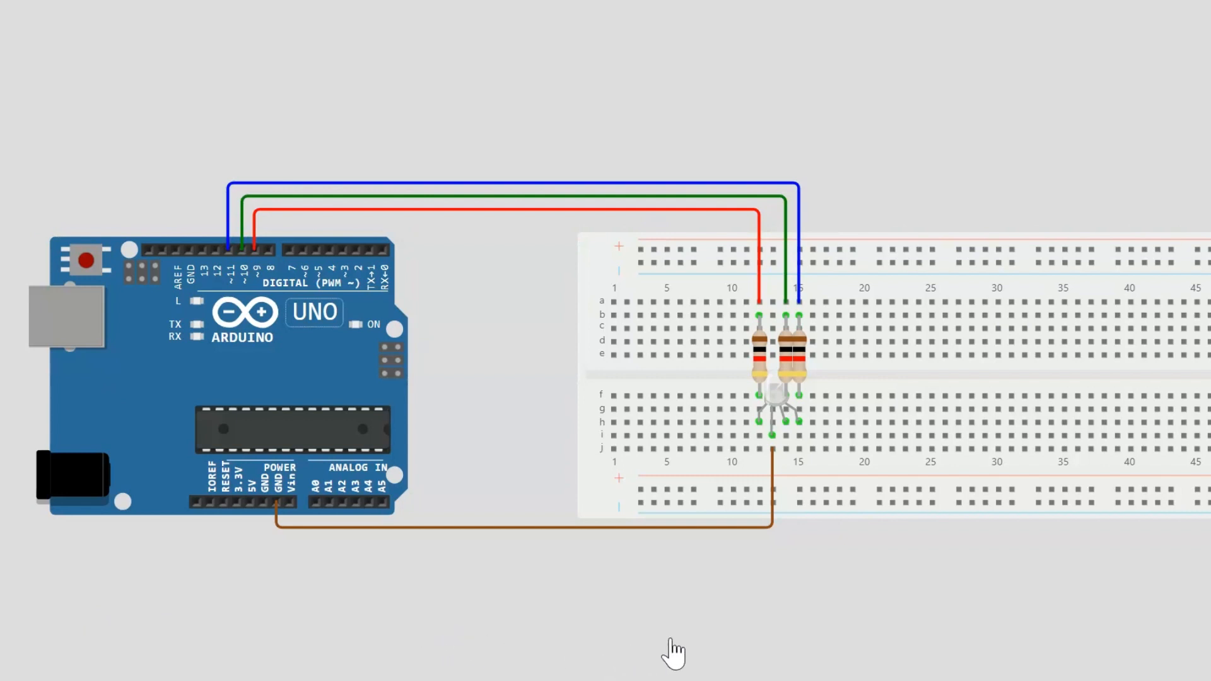
pyautogui.moveTo(757, 657)
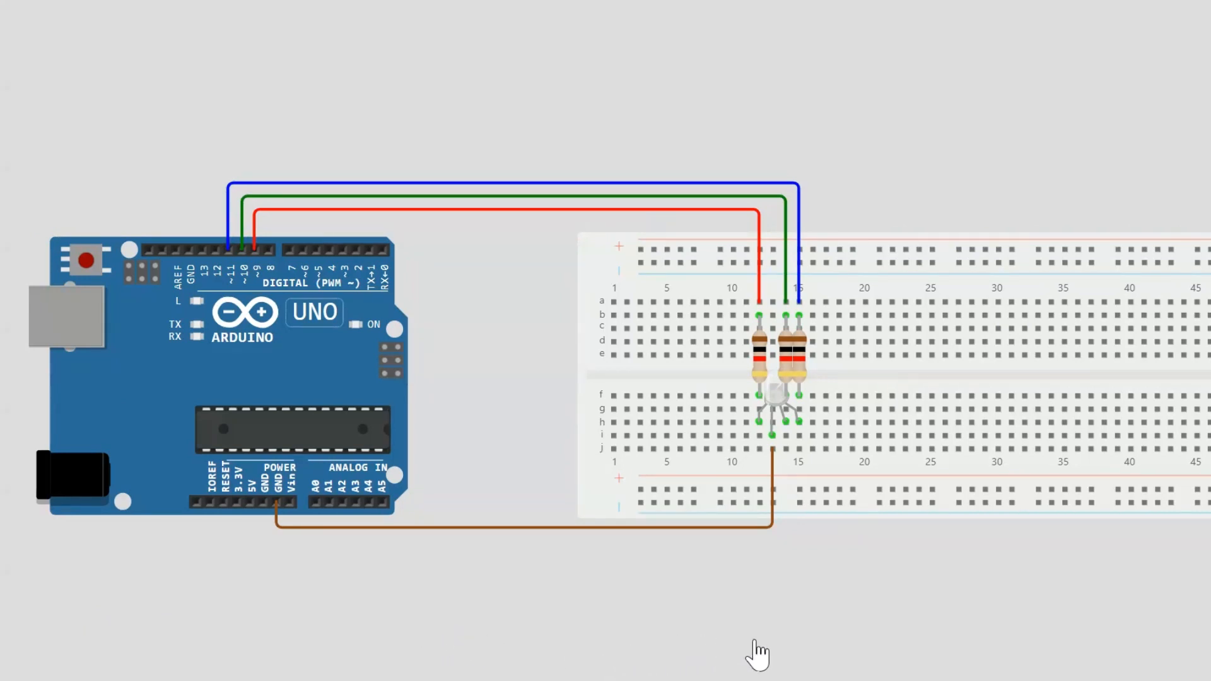